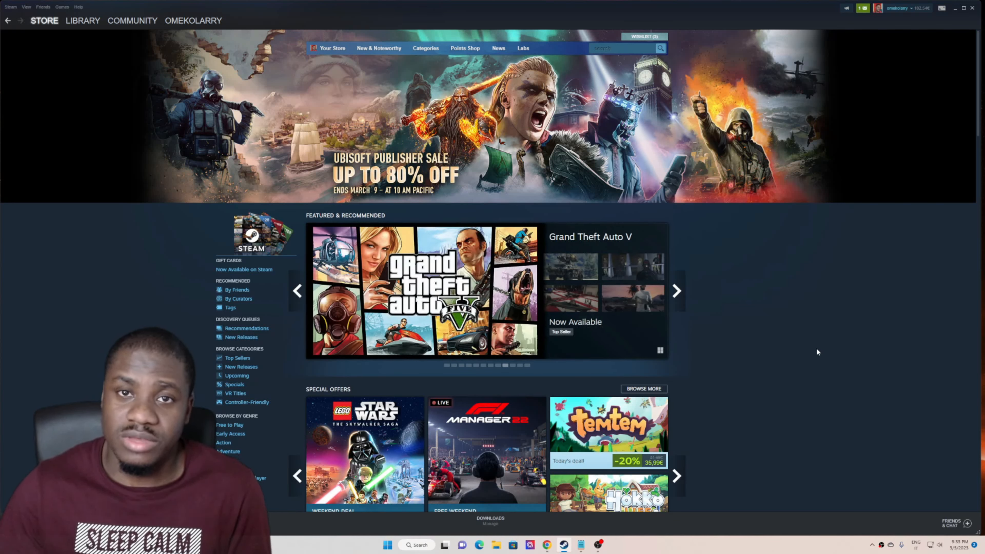
mouse_move(746, 422)
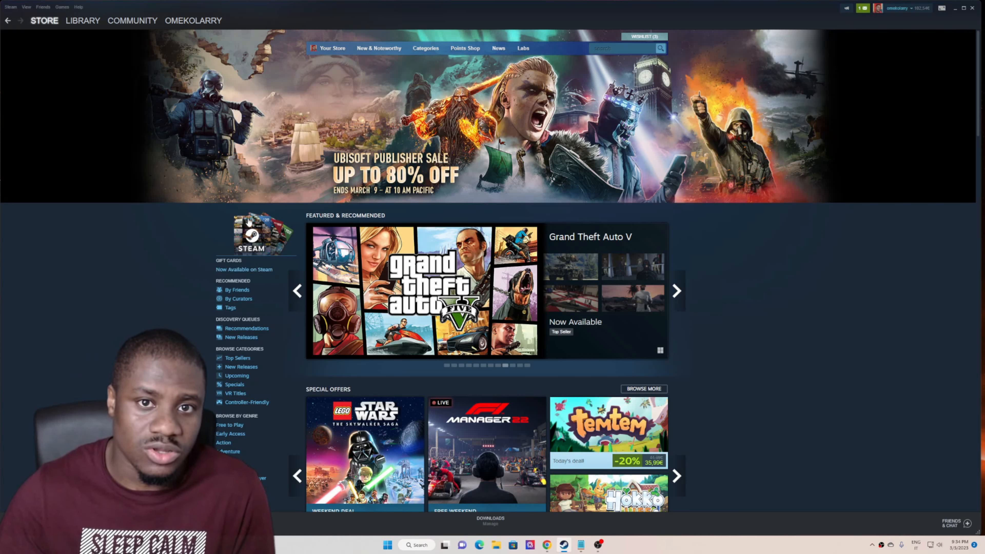
mouse_move(251, 274)
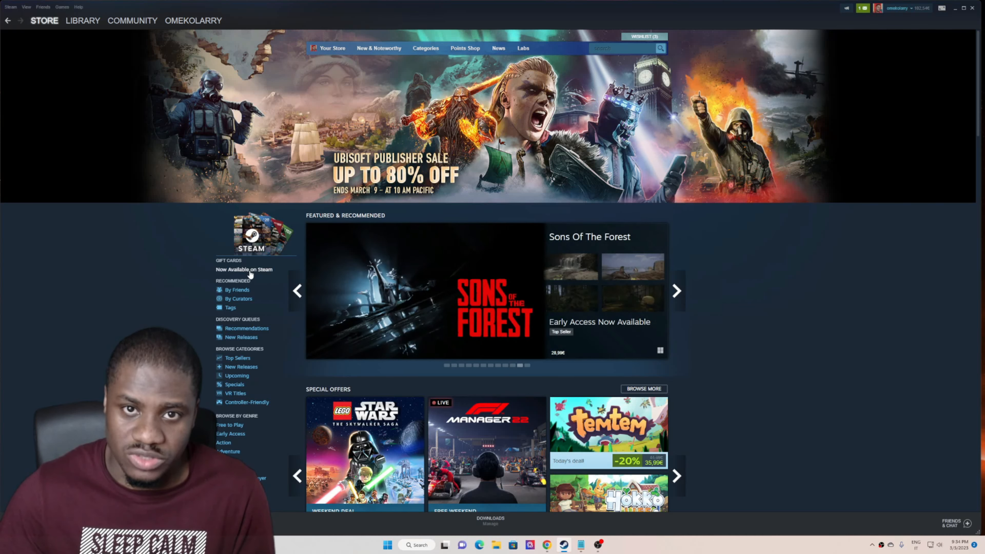
Open the Steam Gift Cards page from the store sidebar.
click(244, 270)
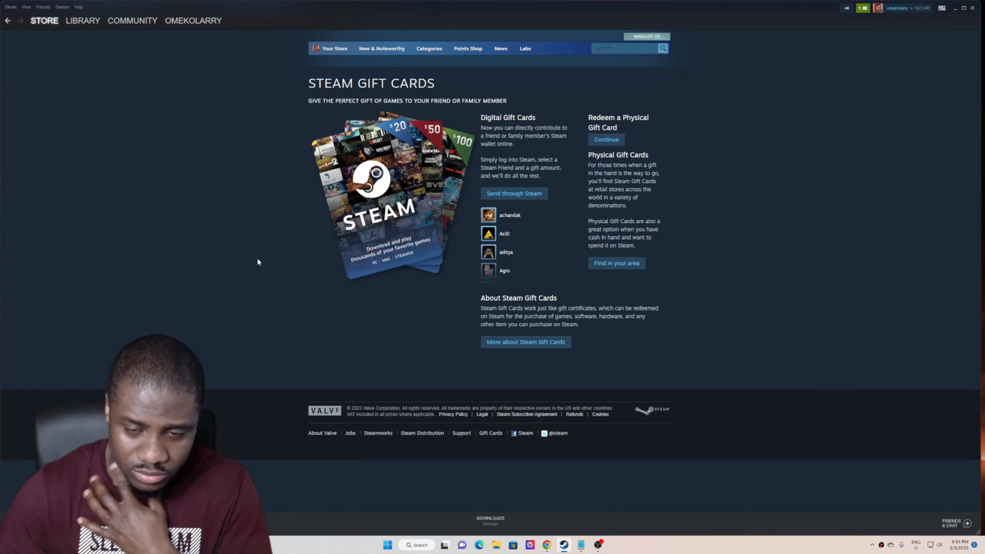
mouse_move(763, 175)
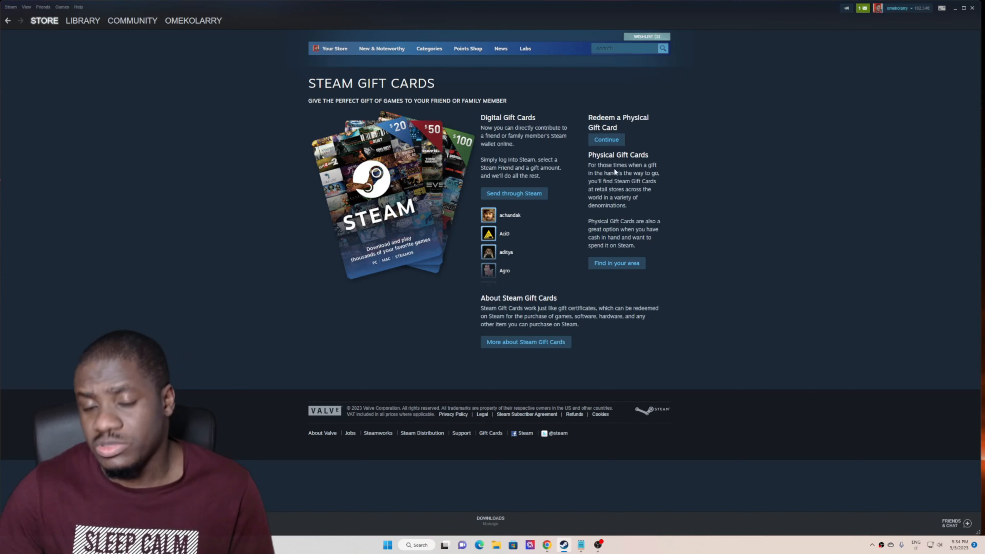
mouse_move(612, 178)
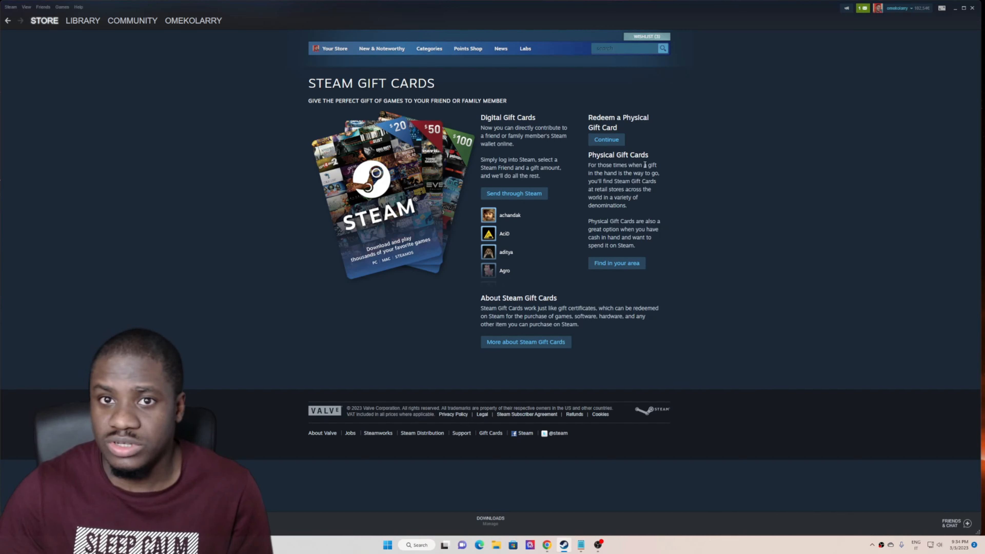
mouse_move(624, 174)
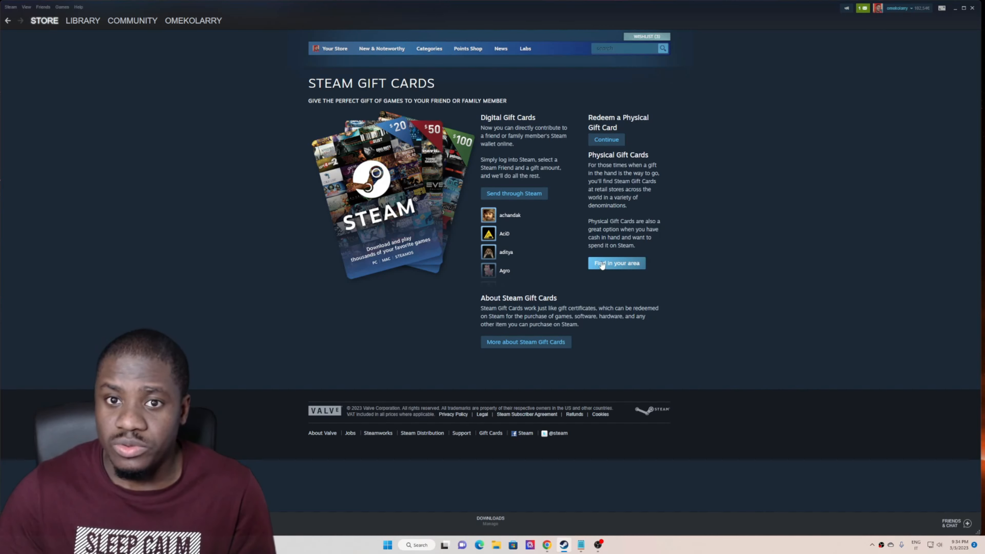
mouse_move(745, 231)
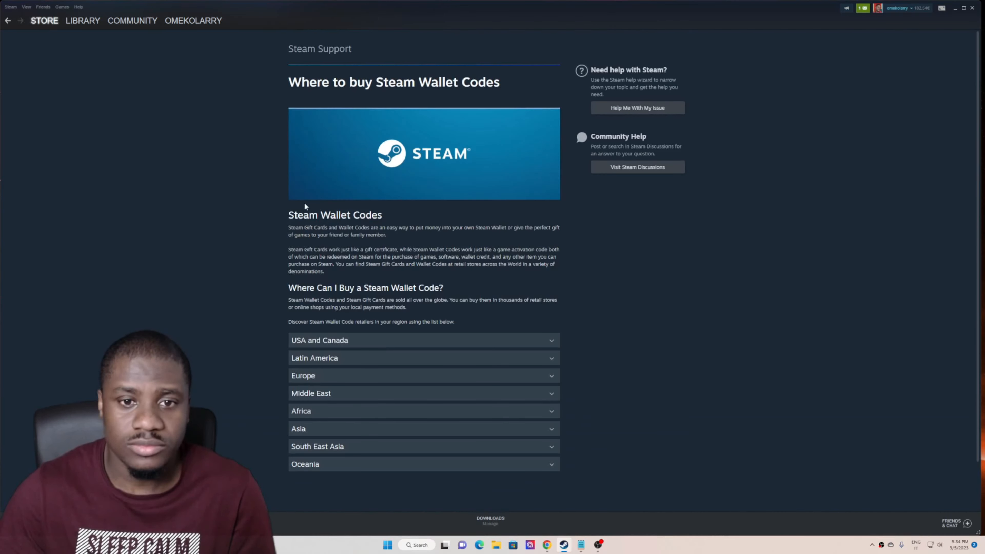
Expand the Europe region and highlight the retailers listed for Italy.
scroll(down, 3)
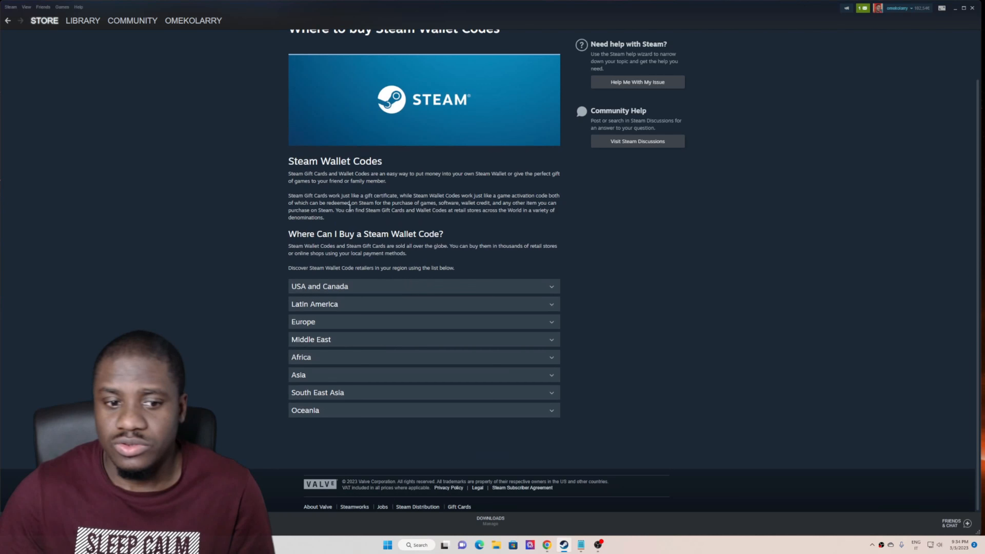
mouse_move(342, 338)
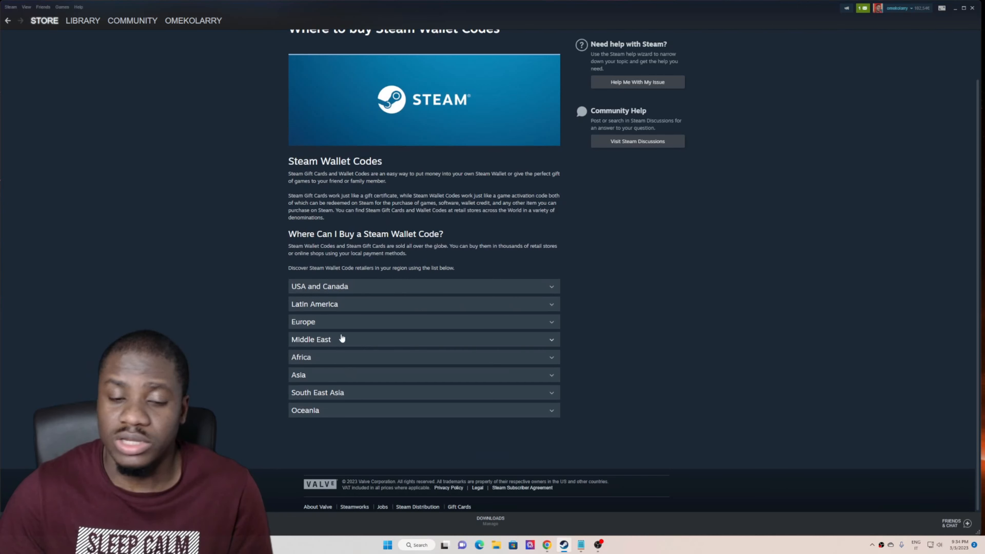
mouse_move(344, 334)
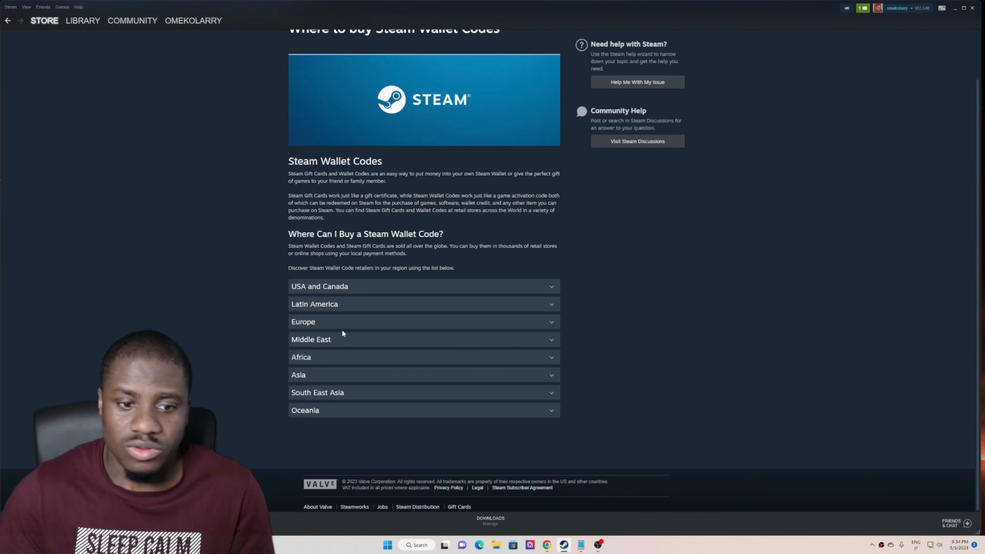
click(408, 321)
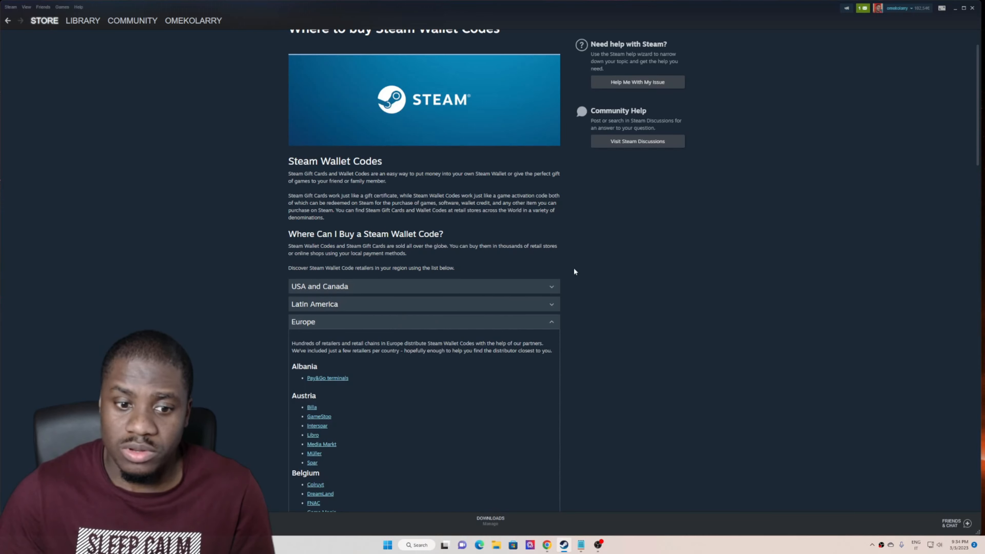
scroll(down, 3)
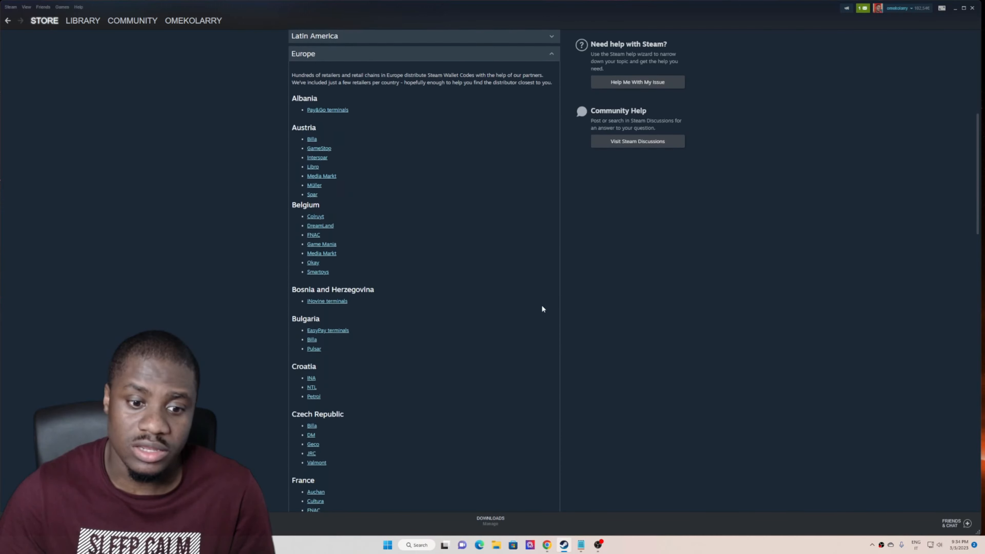
scroll(down, 3)
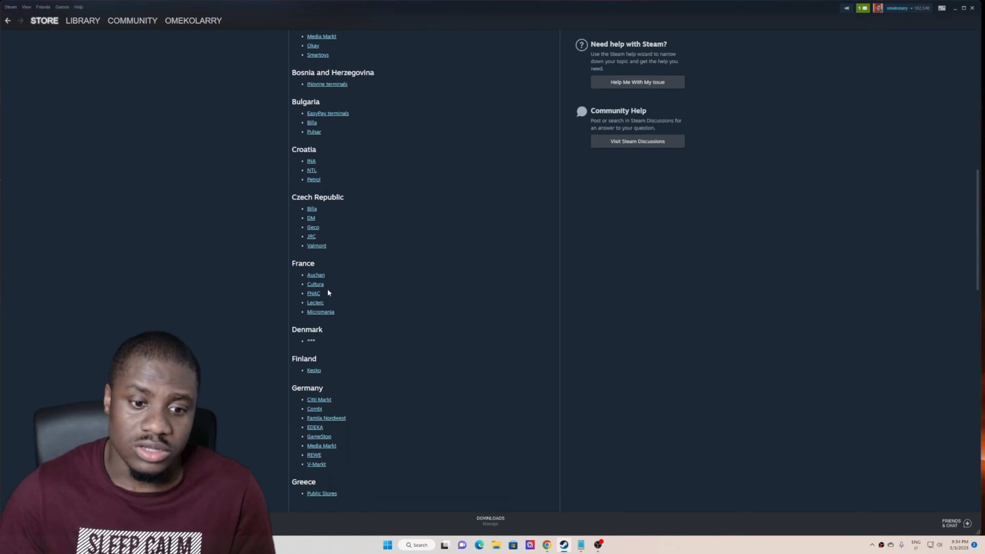
scroll(down, 3)
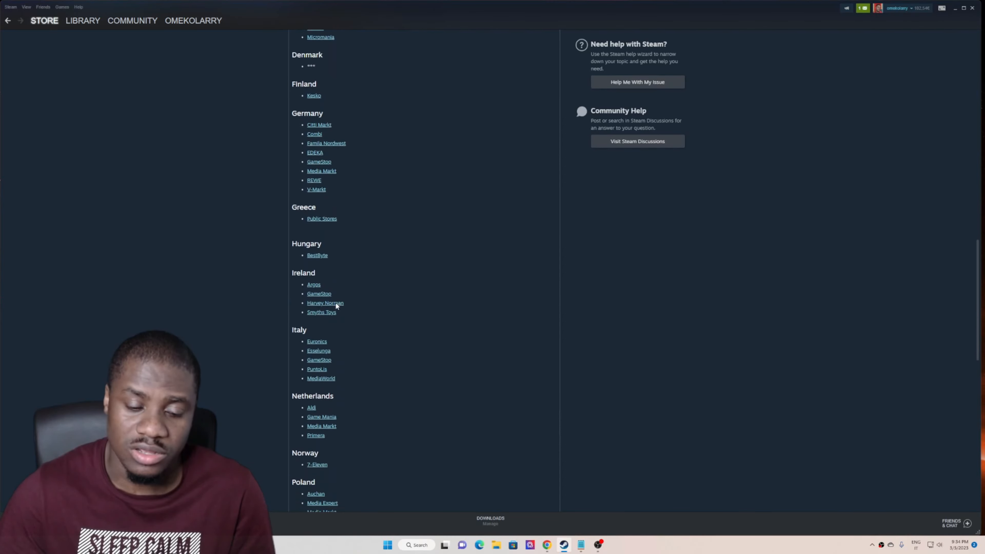
scroll(down, 3)
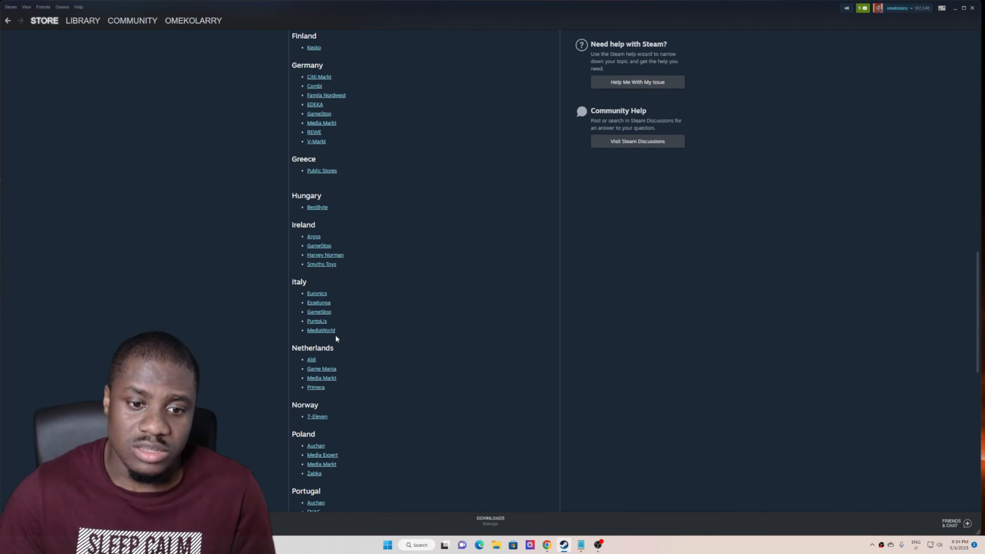
drag(317, 294, 321, 330)
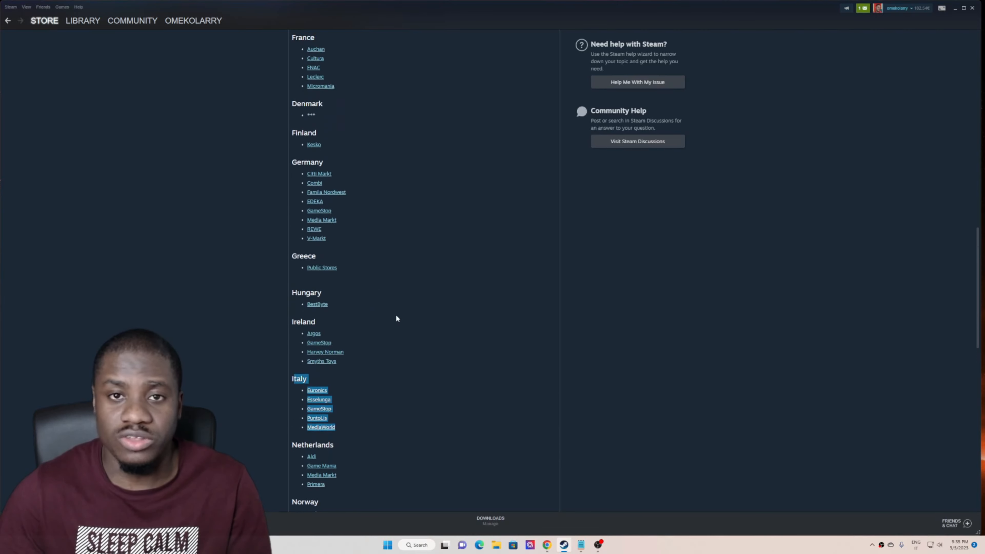
Scroll through the remaining European countries and back up to the top.
scroll(down, 3)
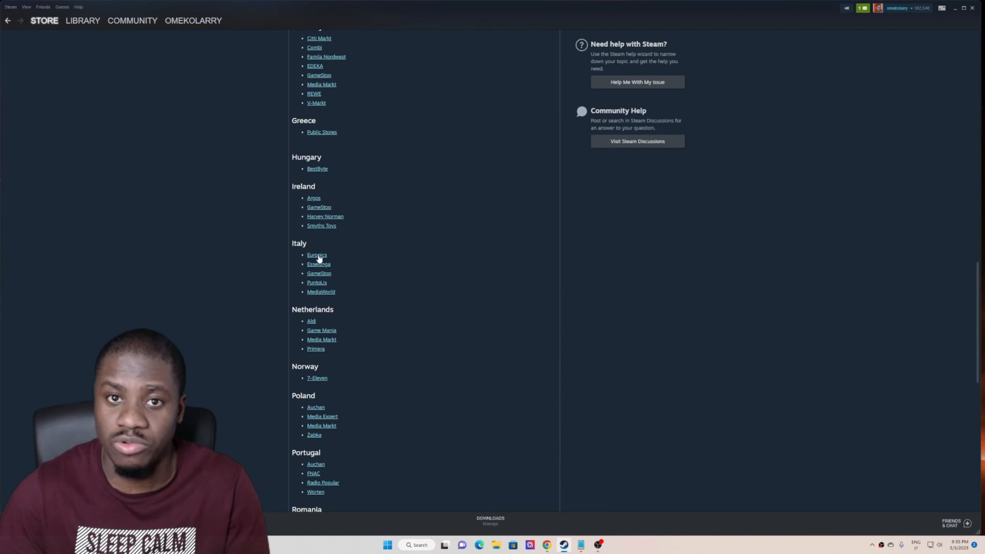
mouse_move(346, 298)
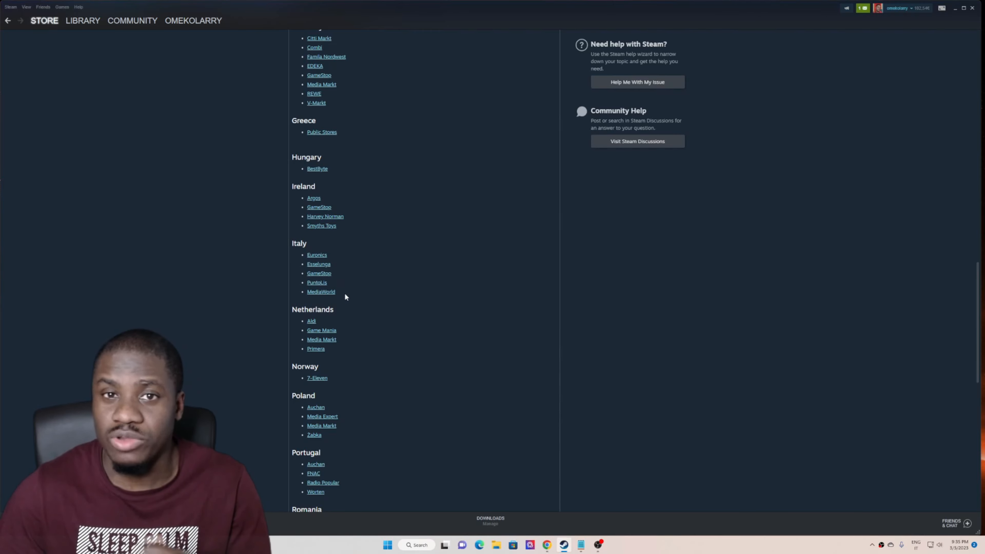
scroll(up, 3)
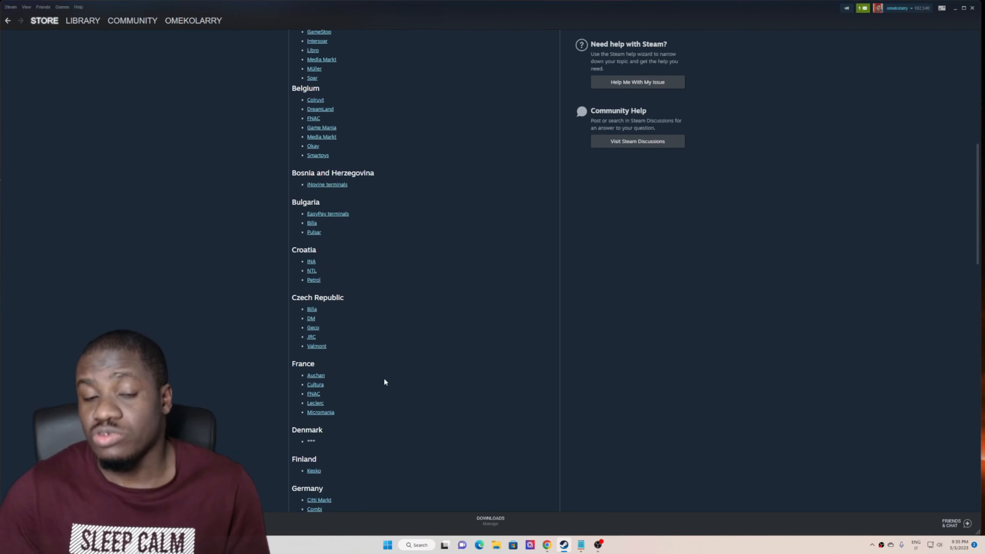
scroll(up, 3)
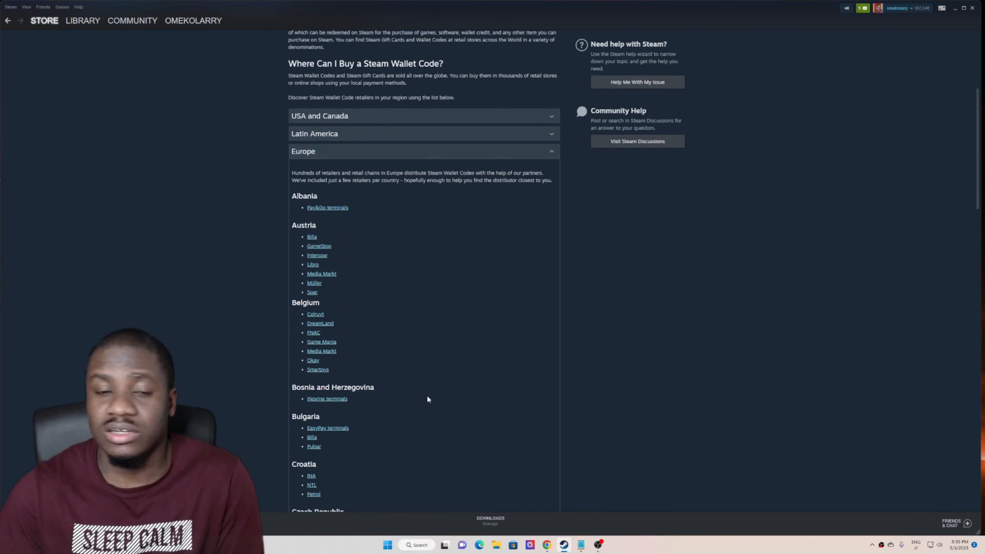
scroll(up, 3)
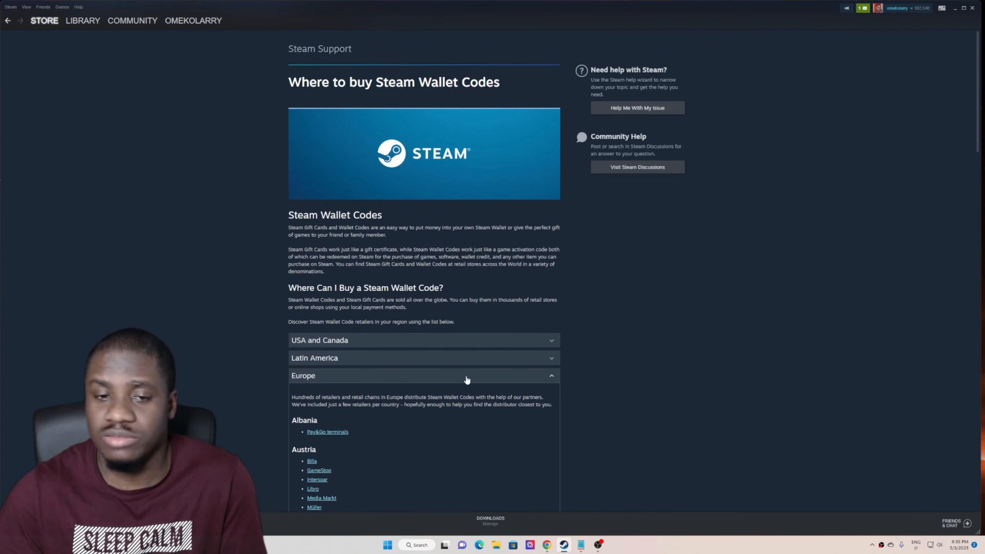
mouse_move(182, 168)
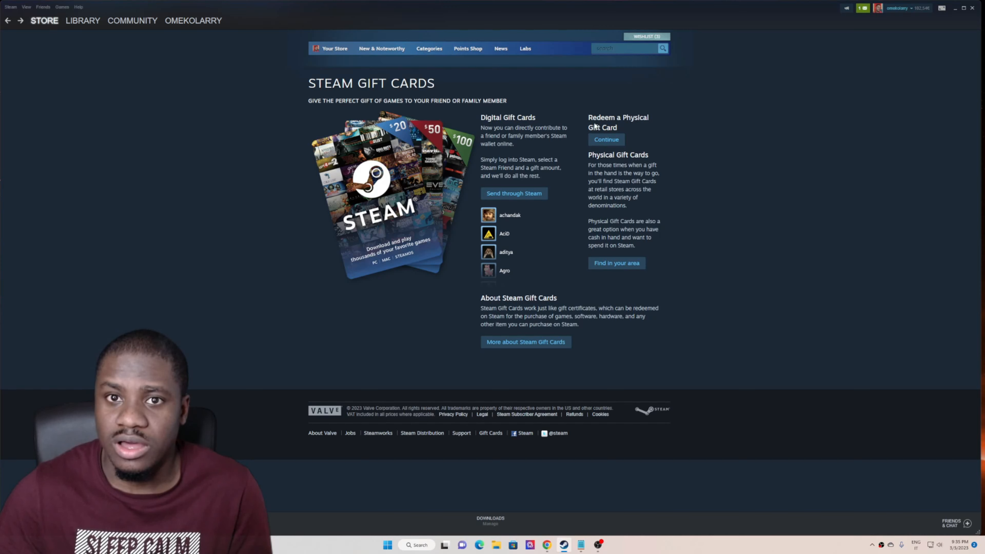
mouse_move(601, 130)
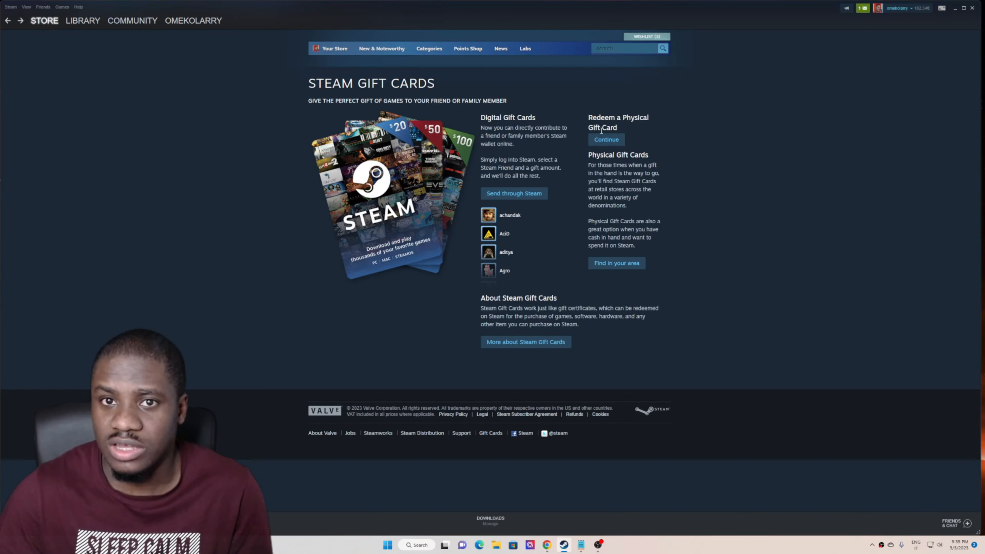
mouse_move(509, 204)
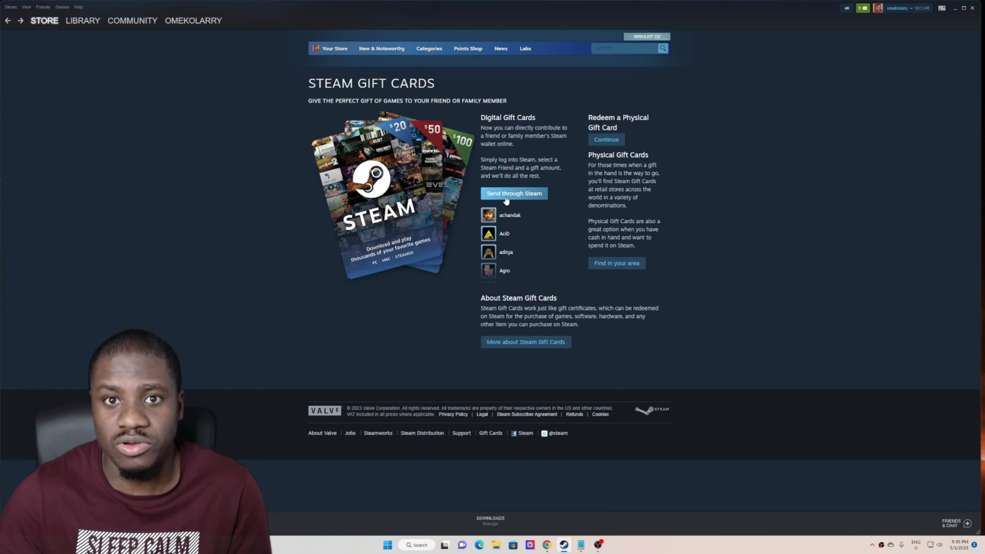
Open the digital gift card amounts and reach the Send It Now recipient page.
click(514, 194)
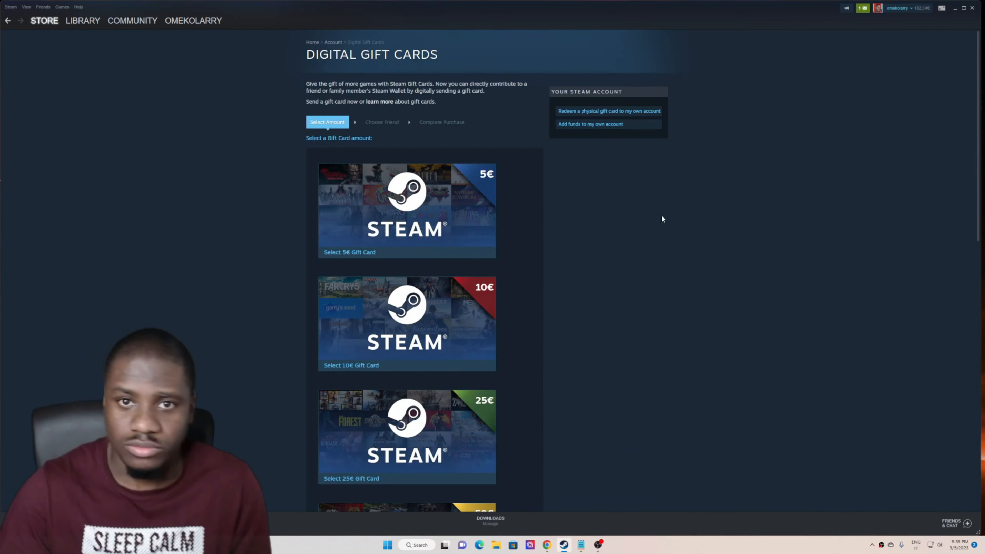
mouse_move(658, 302)
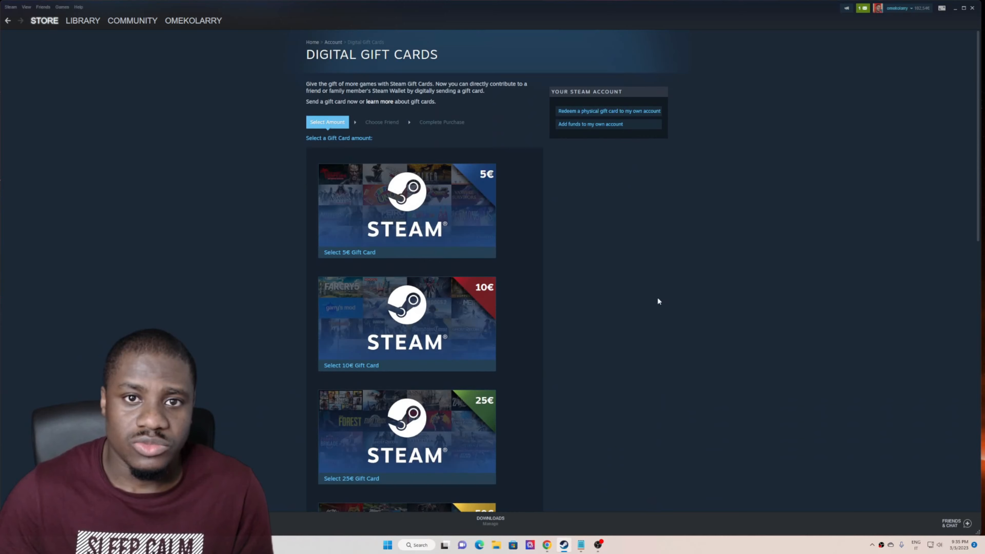
mouse_move(593, 242)
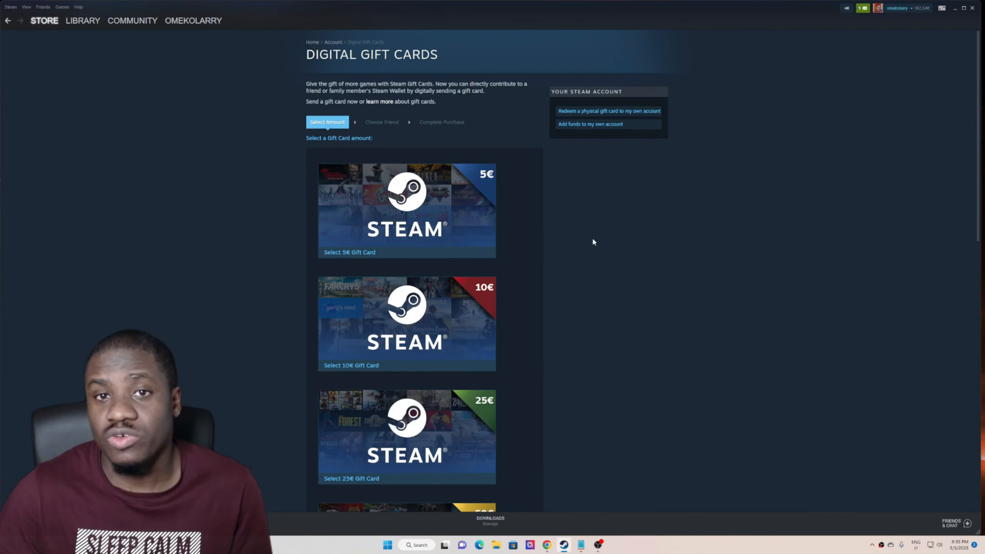
scroll(down, 3)
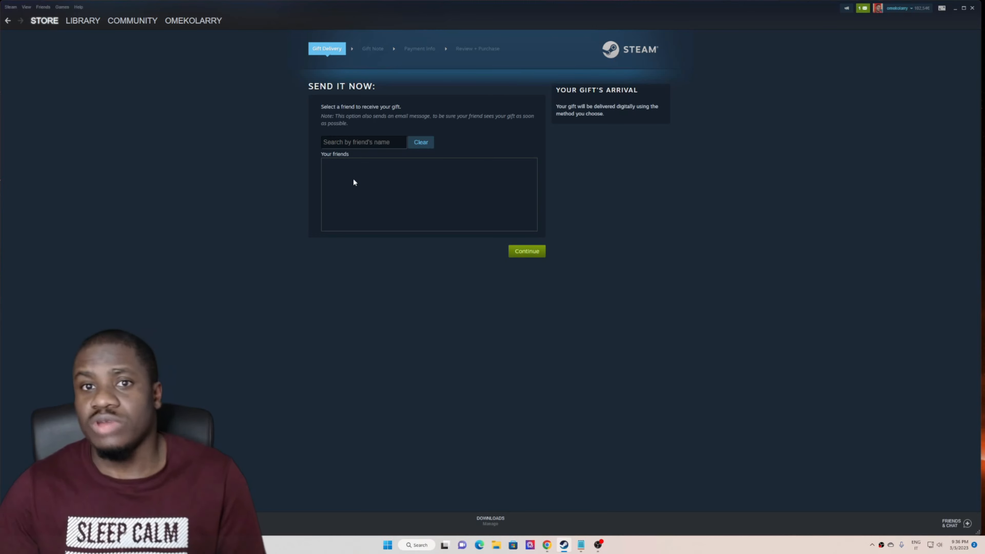
mouse_move(188, 192)
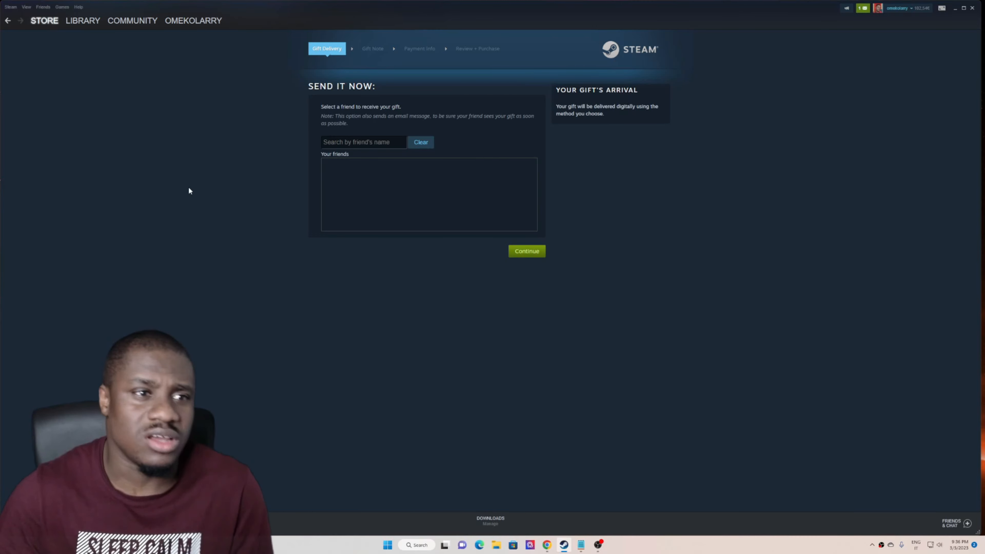
mouse_move(66, 11)
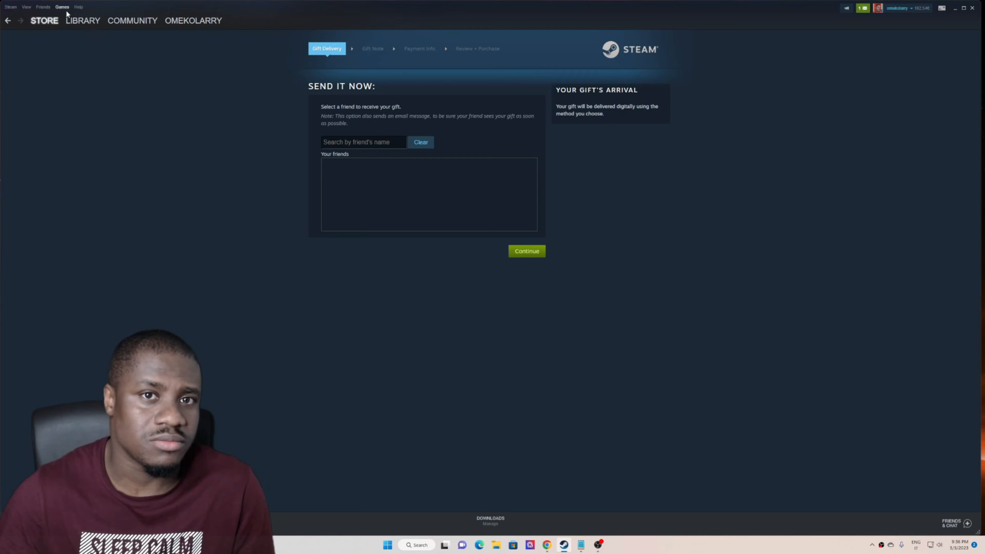
Return to the Steam store front page from the gift recipient page.
click(83, 20)
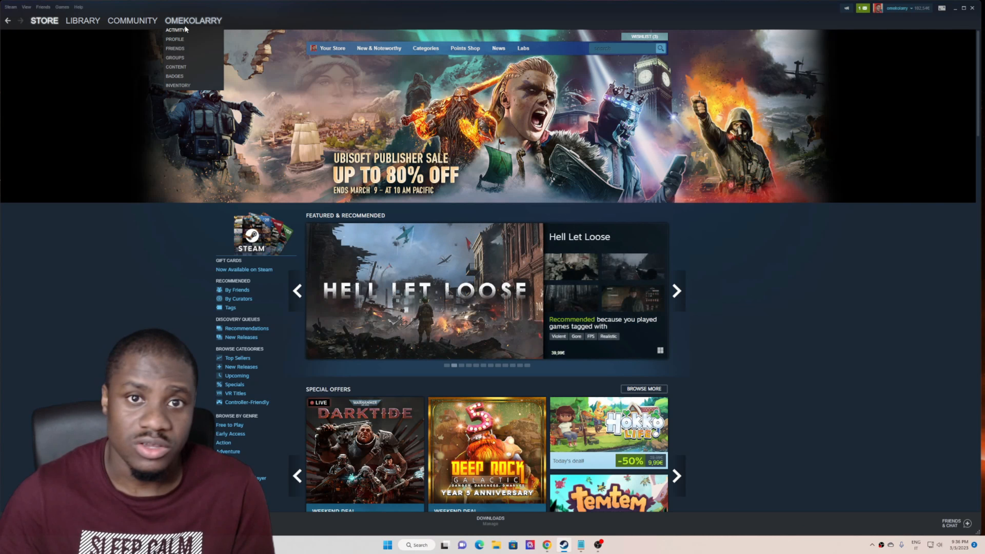
Look up a player by friend code '115' on Add a Friend, then return to the store.
click(172, 49)
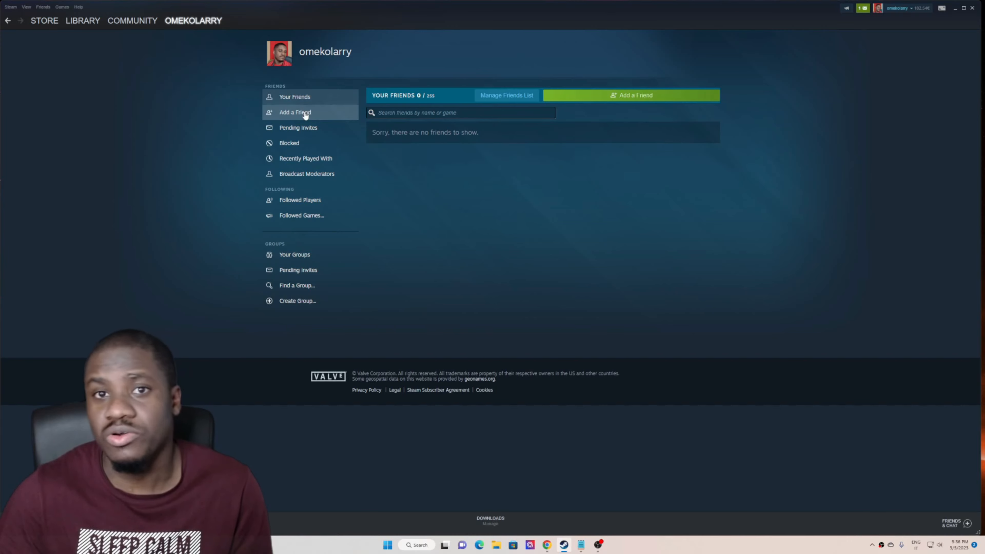
click(295, 112)
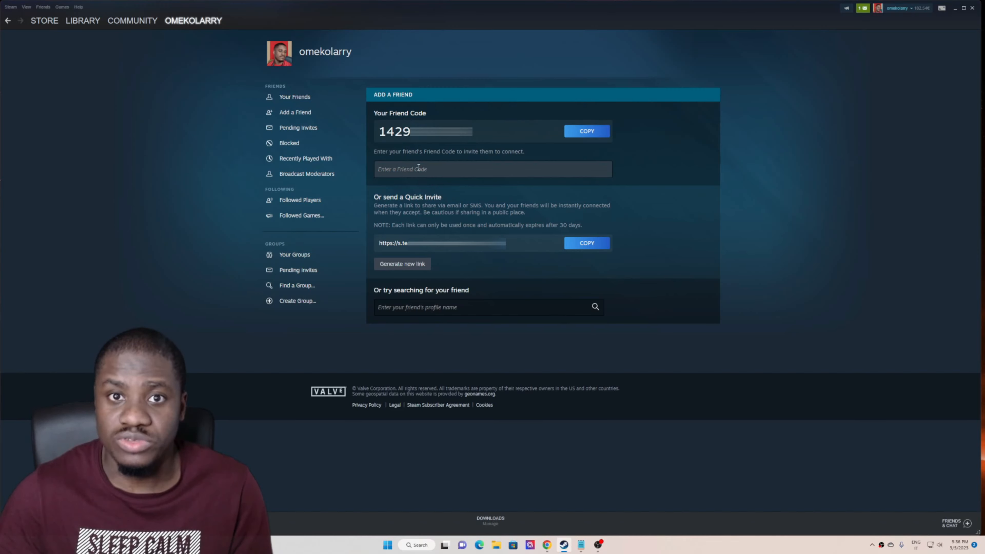
text(115525)
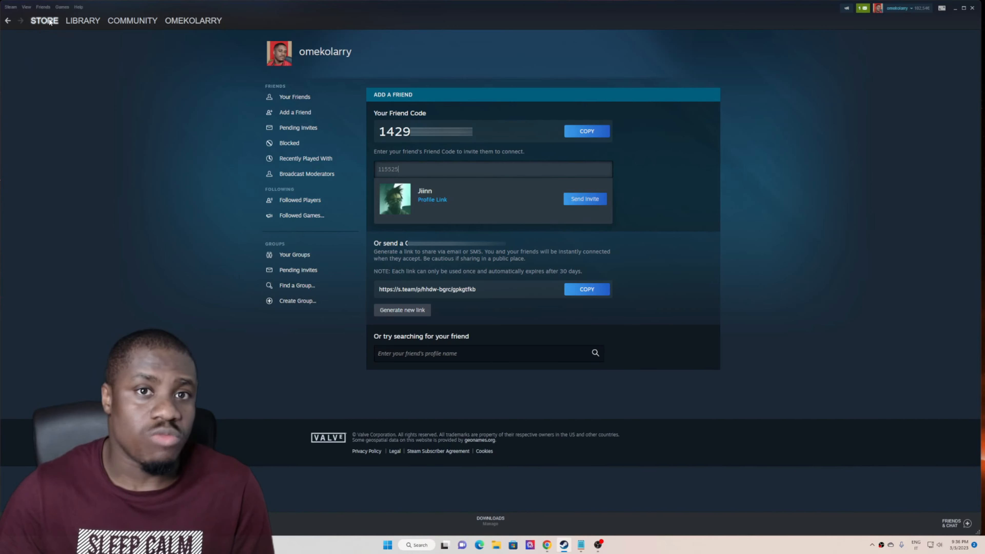
click(45, 21)
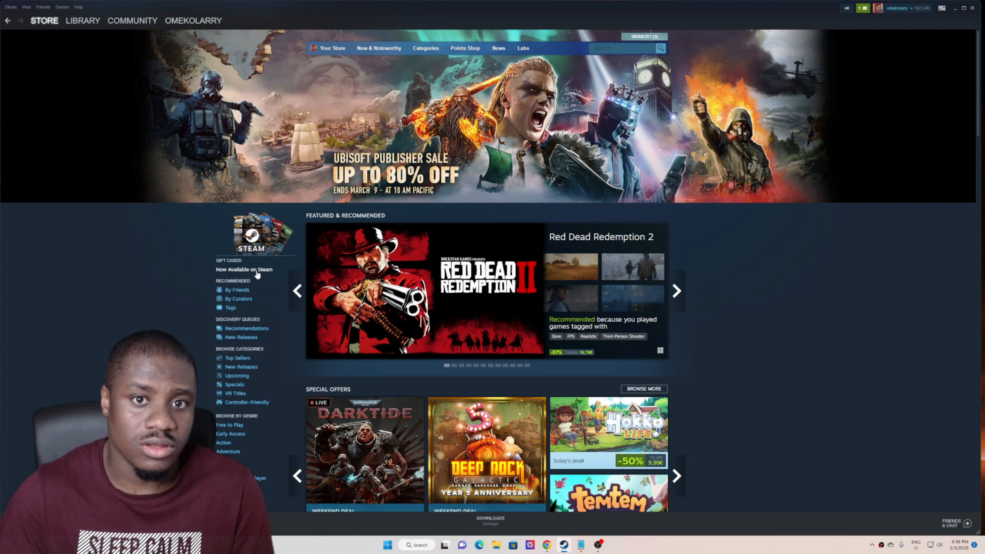
From Gift Cards, send through Steam and select a card amount to reach the recipient page.
click(245, 270)
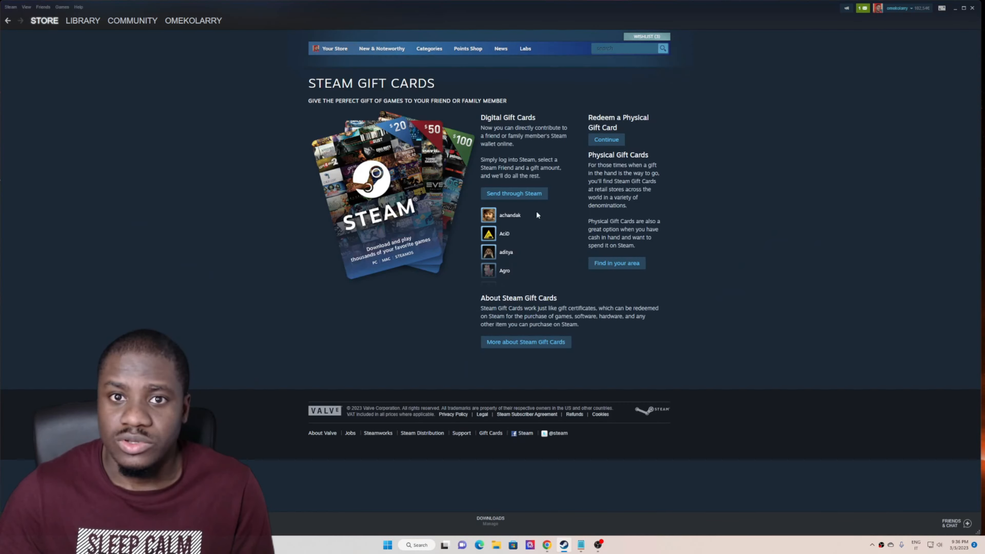
click(515, 194)
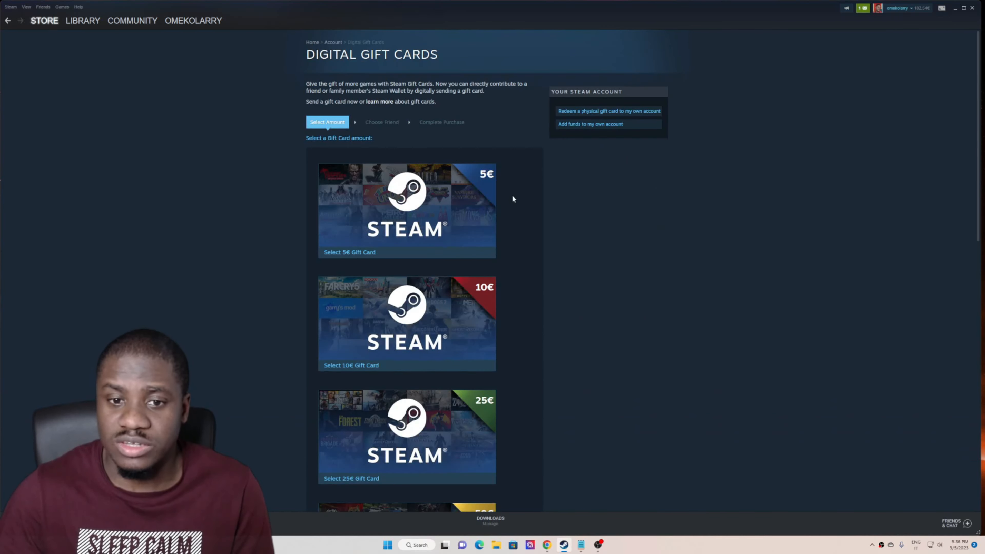
click(349, 252)
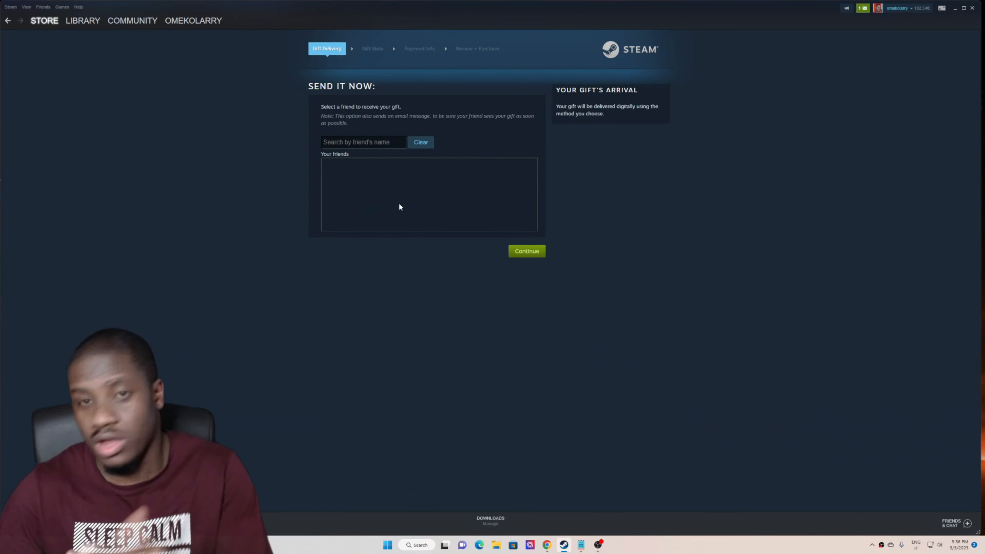
mouse_move(395, 199)
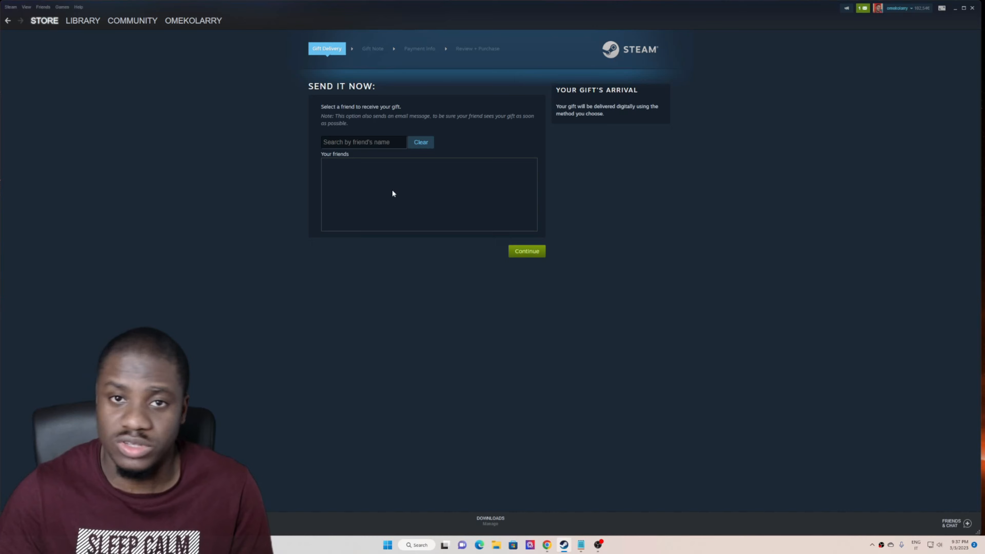
mouse_move(379, 178)
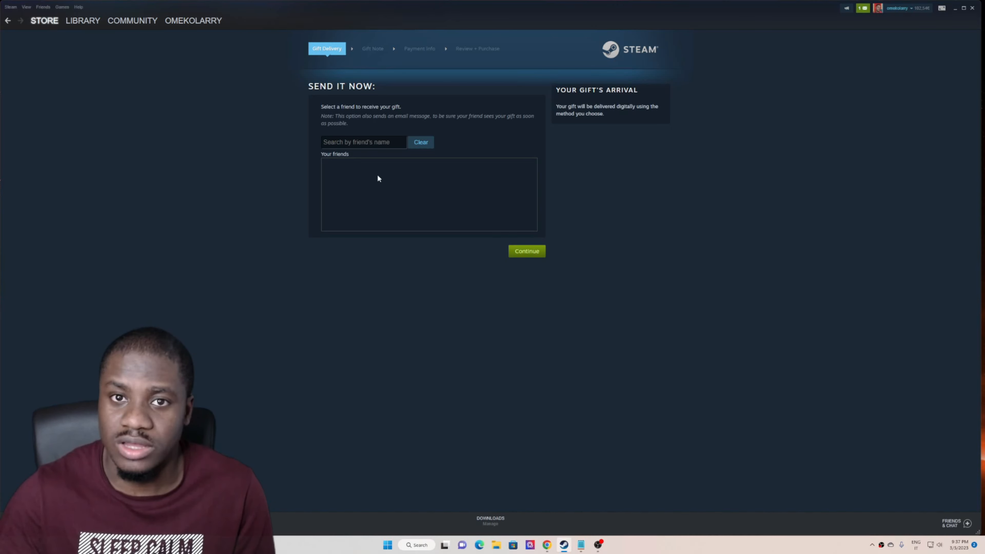
mouse_move(380, 167)
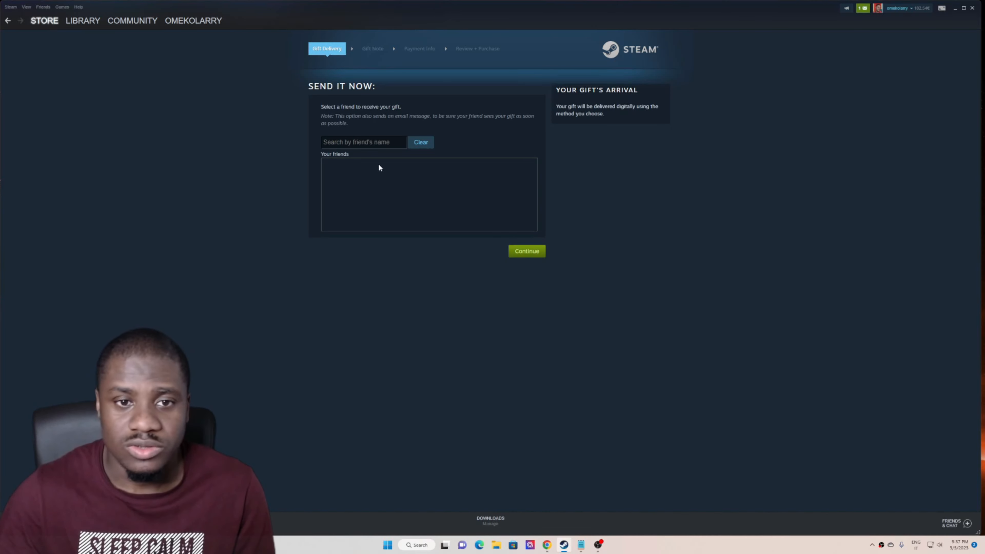
click(363, 142)
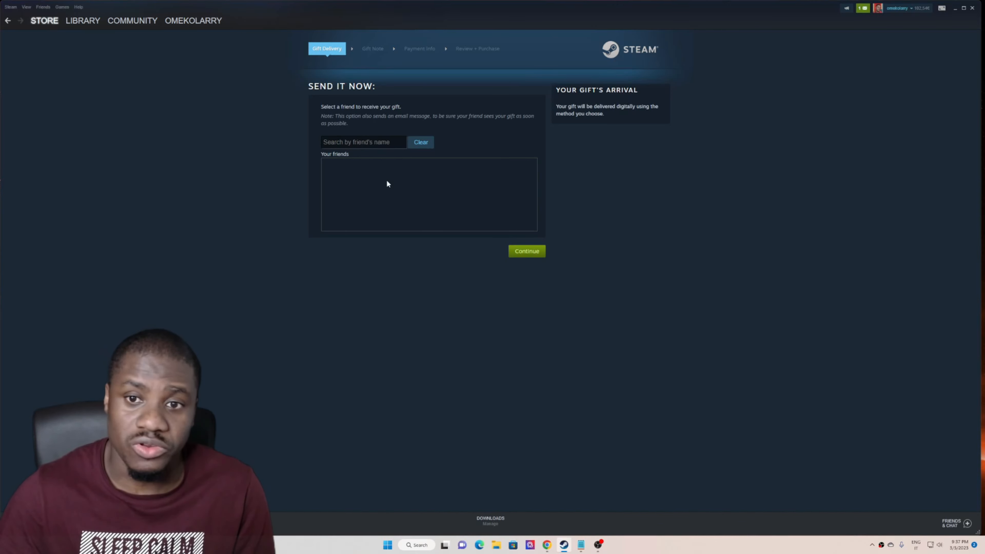
mouse_move(542, 237)
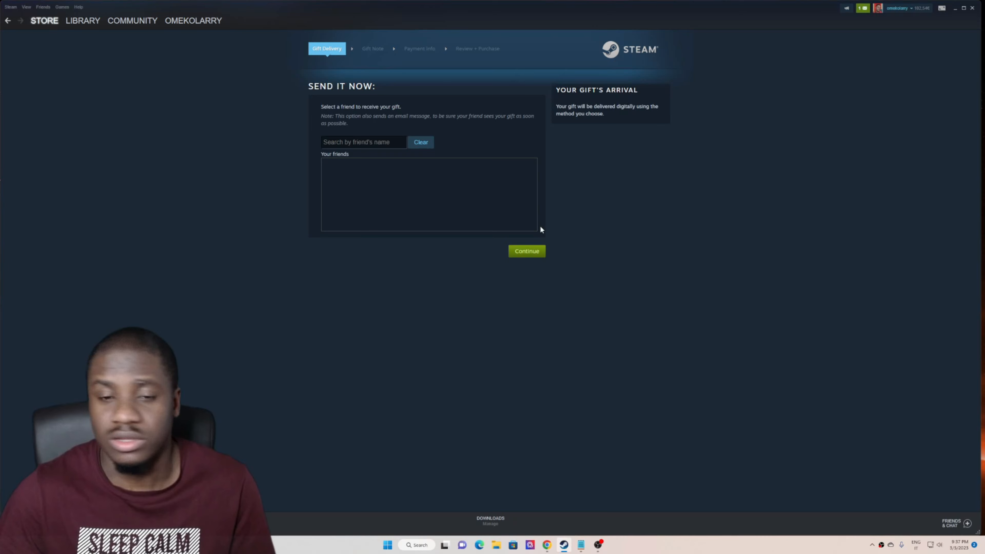
mouse_move(532, 243)
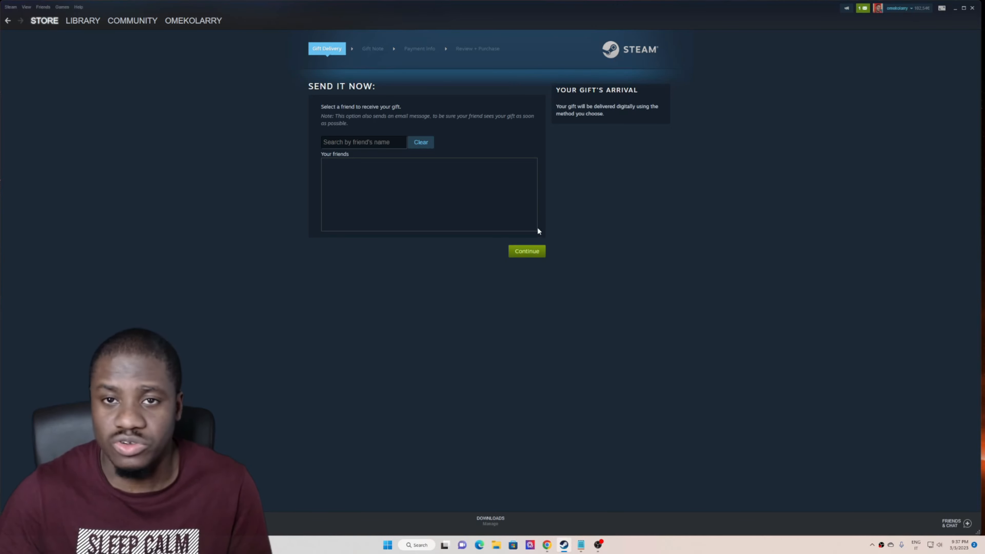
mouse_move(653, 263)
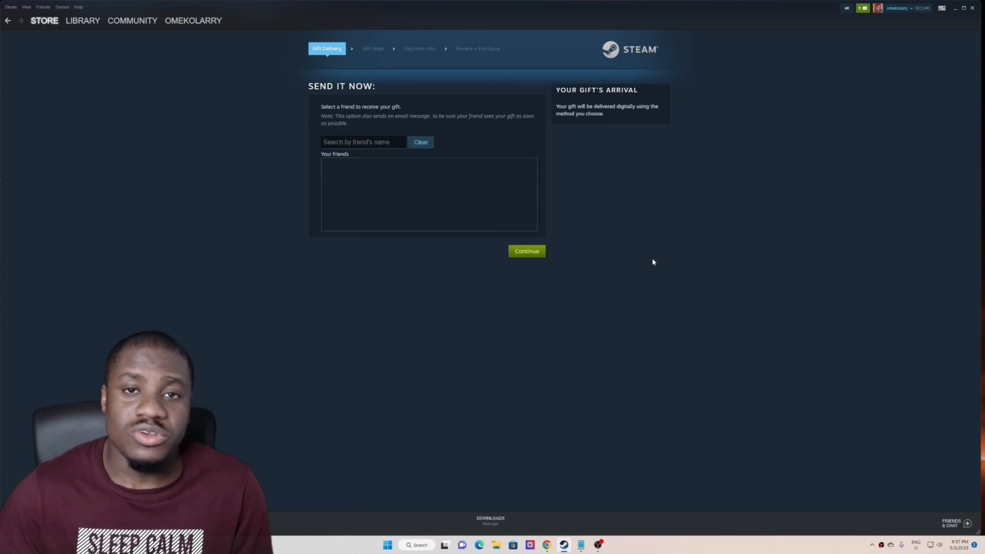
mouse_move(622, 249)
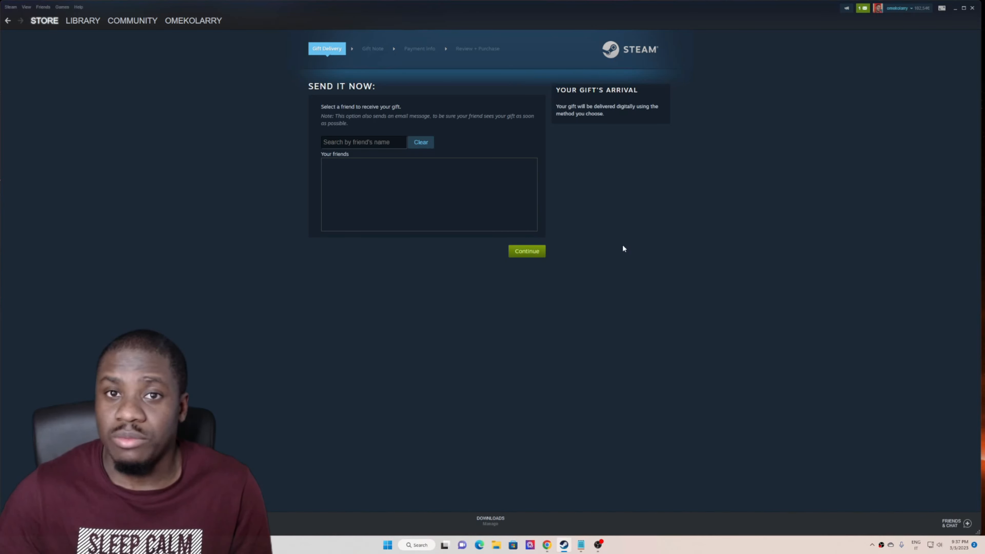
mouse_move(614, 249)
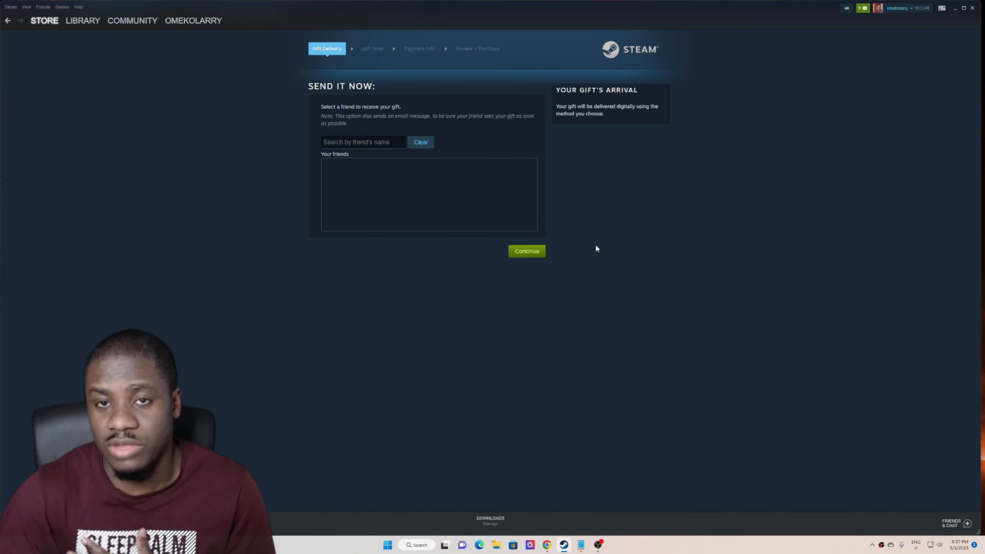
mouse_move(585, 242)
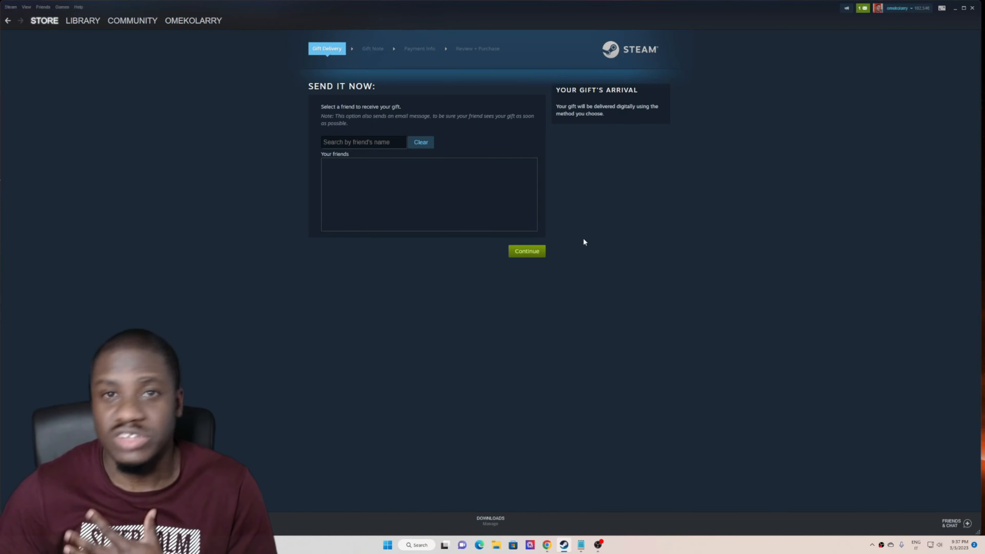